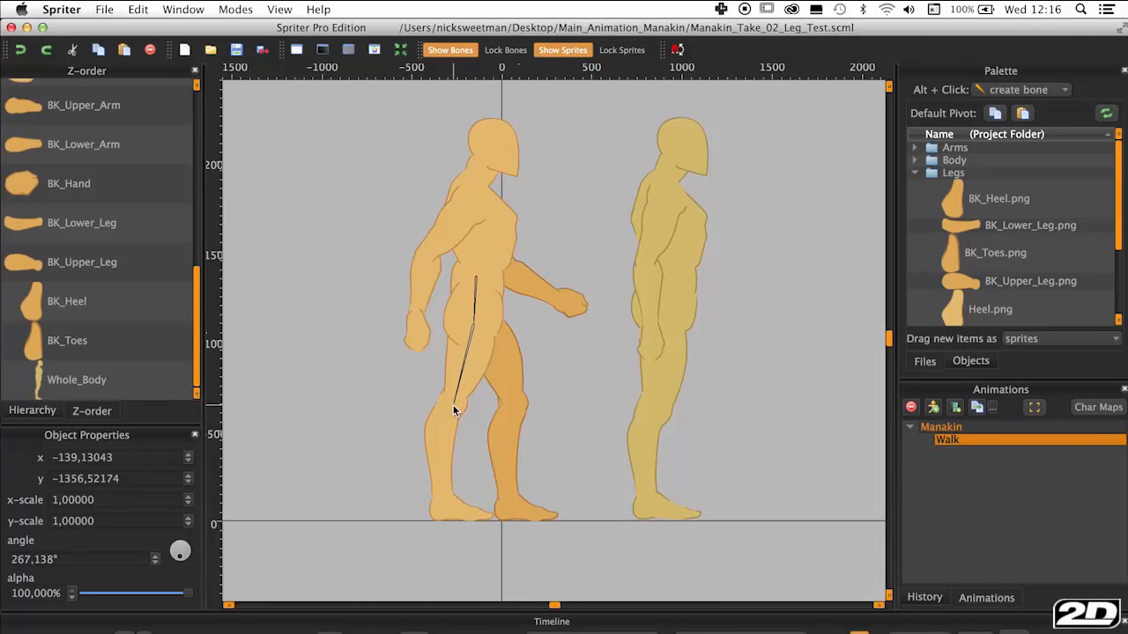
Draw the thigh bone down the front leg of the left mannequin
{"action": "left_click_drag", "start_coordinate": [455, 409], "coordinate": [444, 493]}
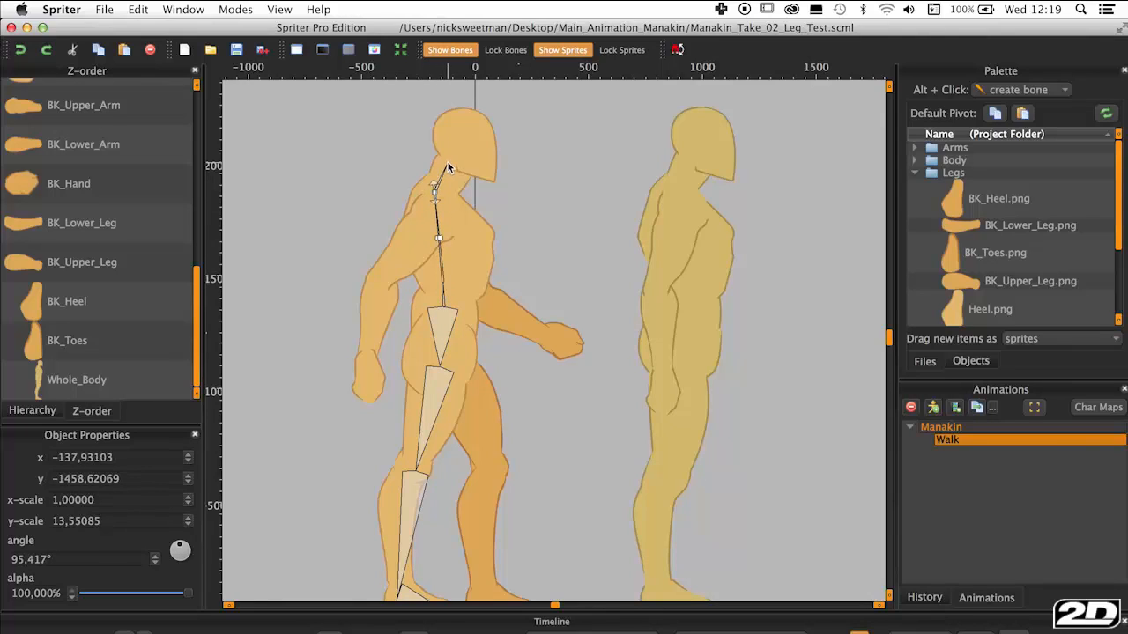
Draw a bone from the hips up the spine toward the head
{"action": "left_click_drag", "start_coordinate": [431, 185], "coordinate": [448, 109]}
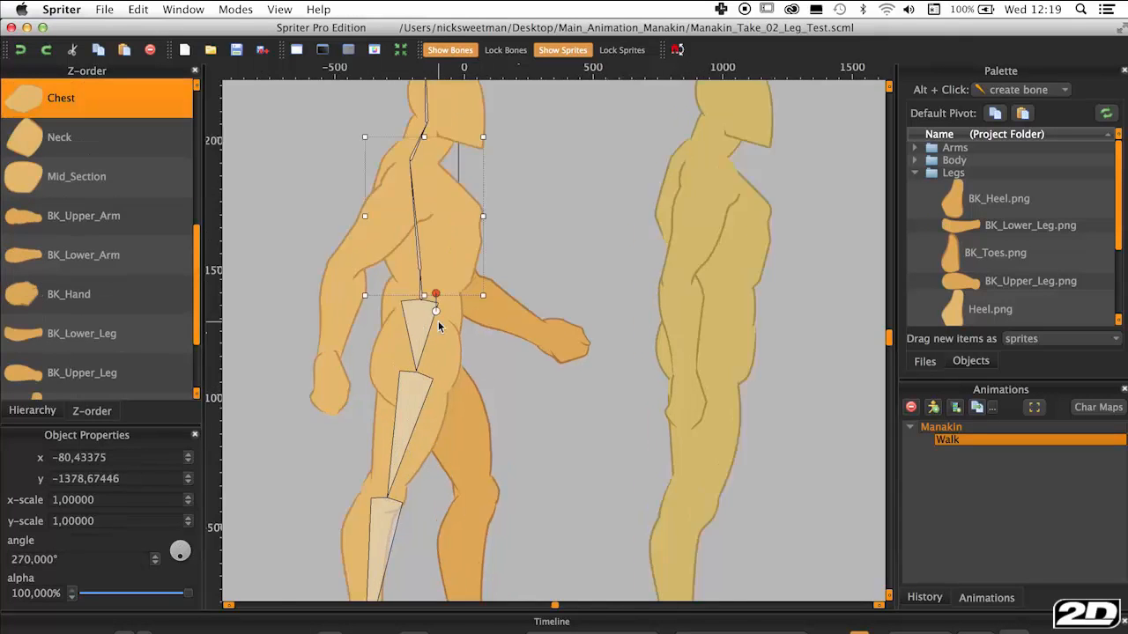
{"action": "scroll", "scroll_direction": "up", "scroll_amount": 3}
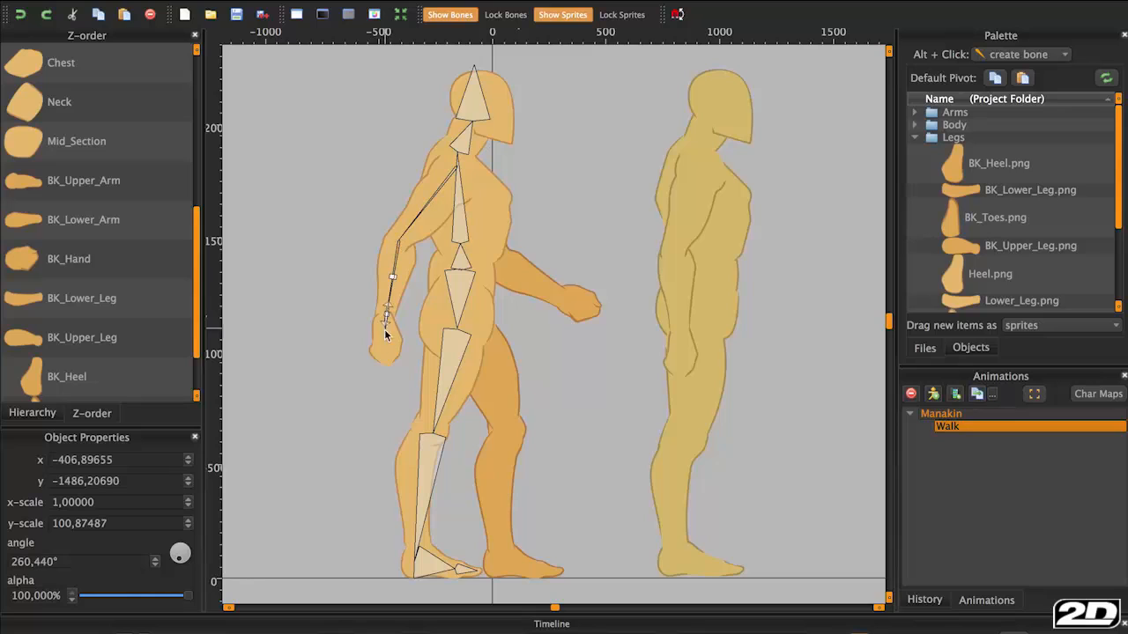
Draw the front upper-arm bone and the back upper-arm and forearm bones from the chest
{"action": "left_click_drag", "start_coordinate": [388, 314], "coordinate": [432, 208]}
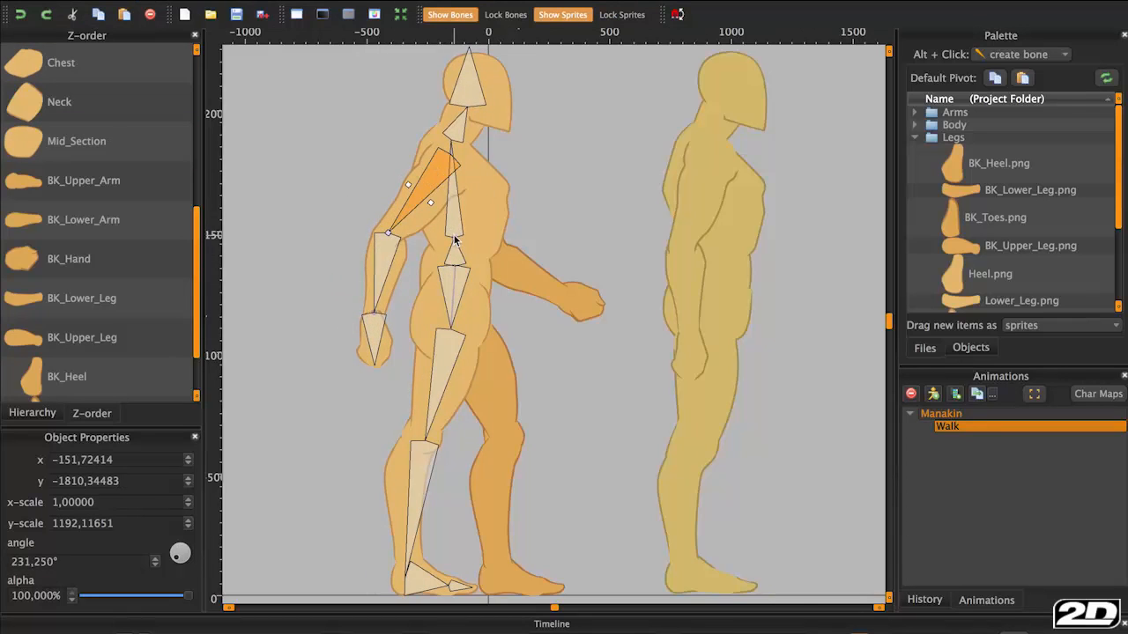
{"action": "left_click_drag", "start_coordinate": [455, 240], "coordinate": [423, 272]}
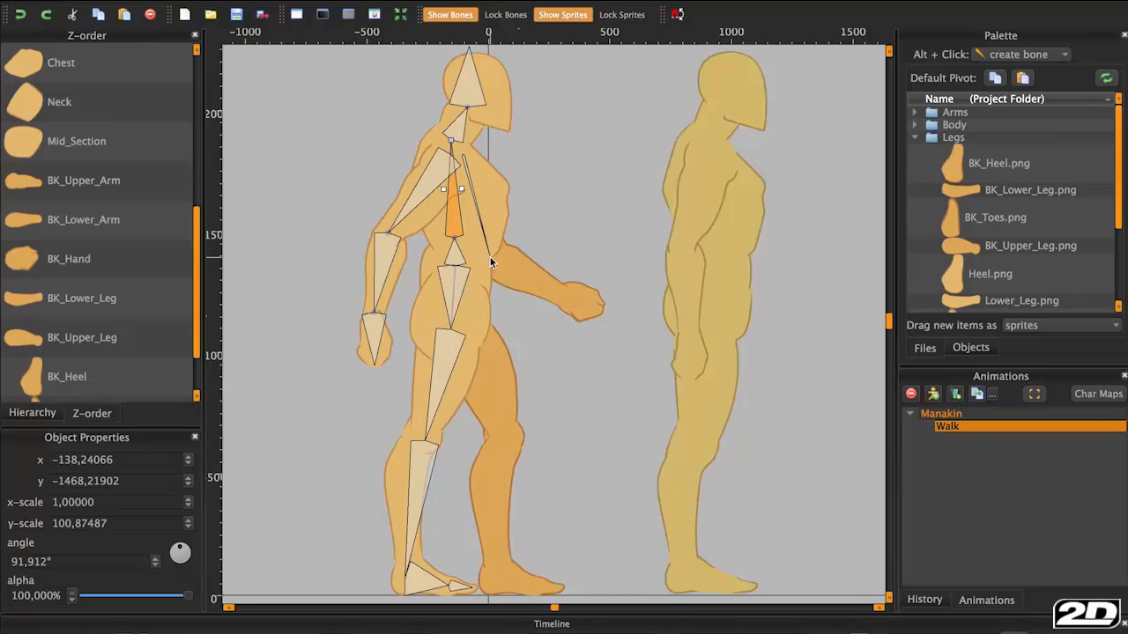
{"action": "left_click_drag", "start_coordinate": [491, 261], "coordinate": [564, 303]}
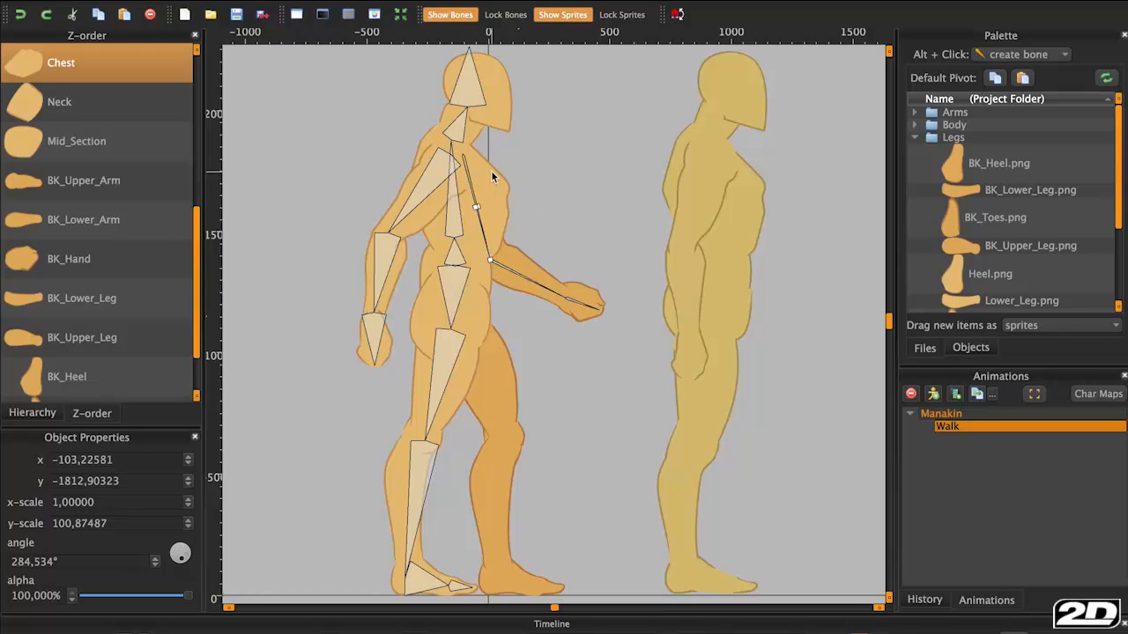
{"action": "scroll", "scroll_direction": "up", "scroll_amount": 3}
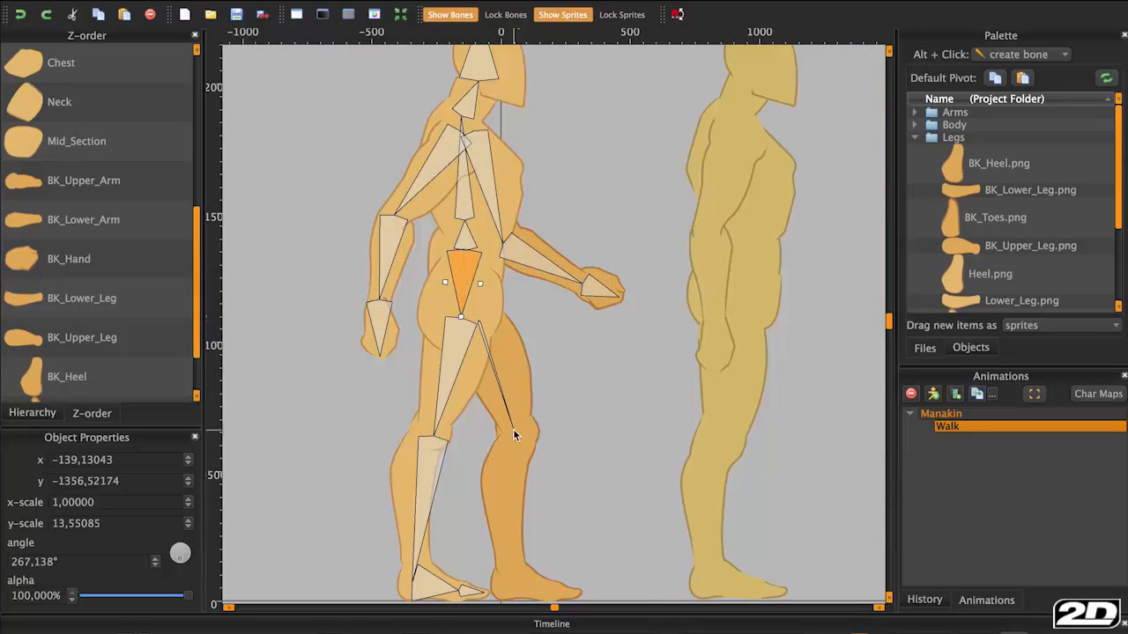
Draw the back-leg thigh bone and select the back shin bone for the next link
{"action": "left_click_drag", "start_coordinate": [515, 438], "coordinate": [508, 585]}
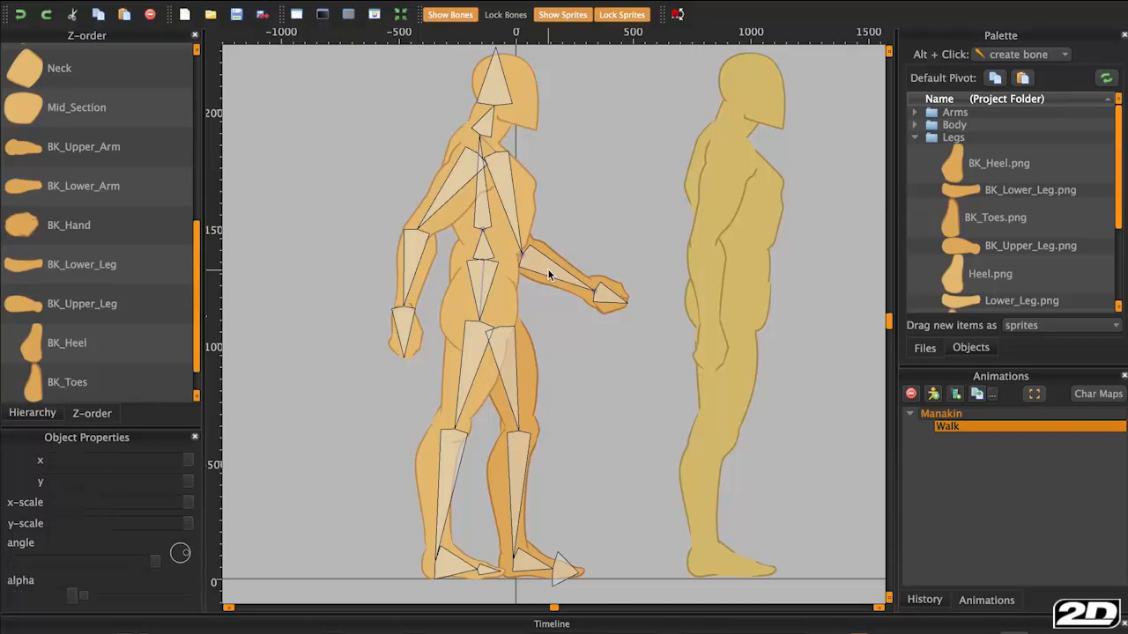
{"action": "left_click", "coordinate": [561, 261]}
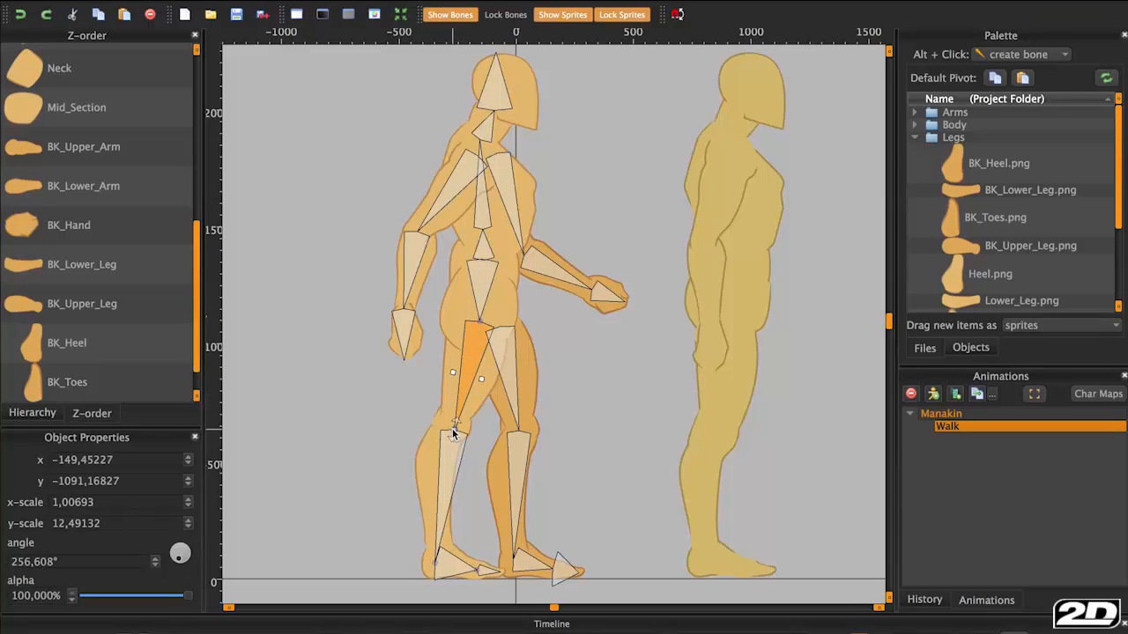
{"action": "left_click", "coordinate": [285, 425]}
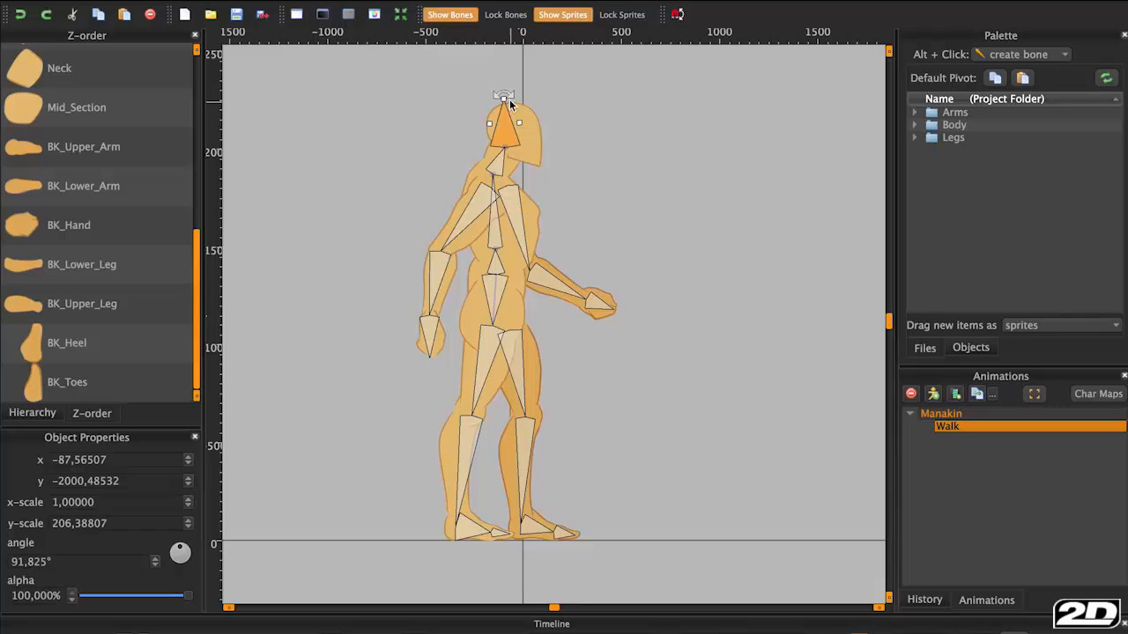
{"action": "left_click_drag", "start_coordinate": [515, 97], "coordinate": [537, 141]}
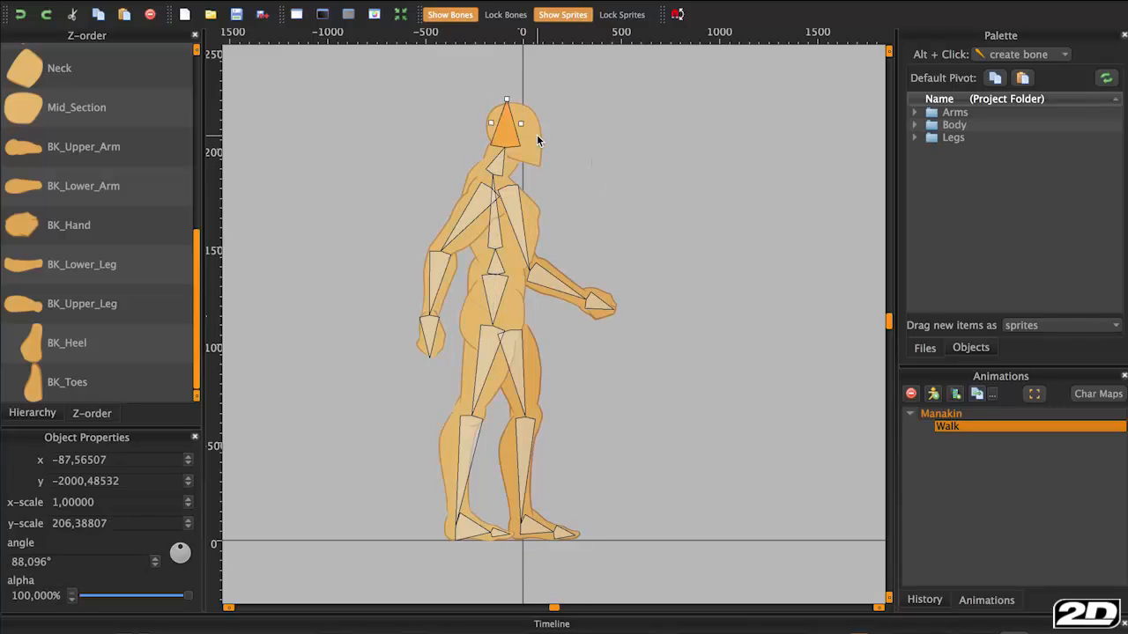
{"action": "left_click", "coordinate": [77, 108]}
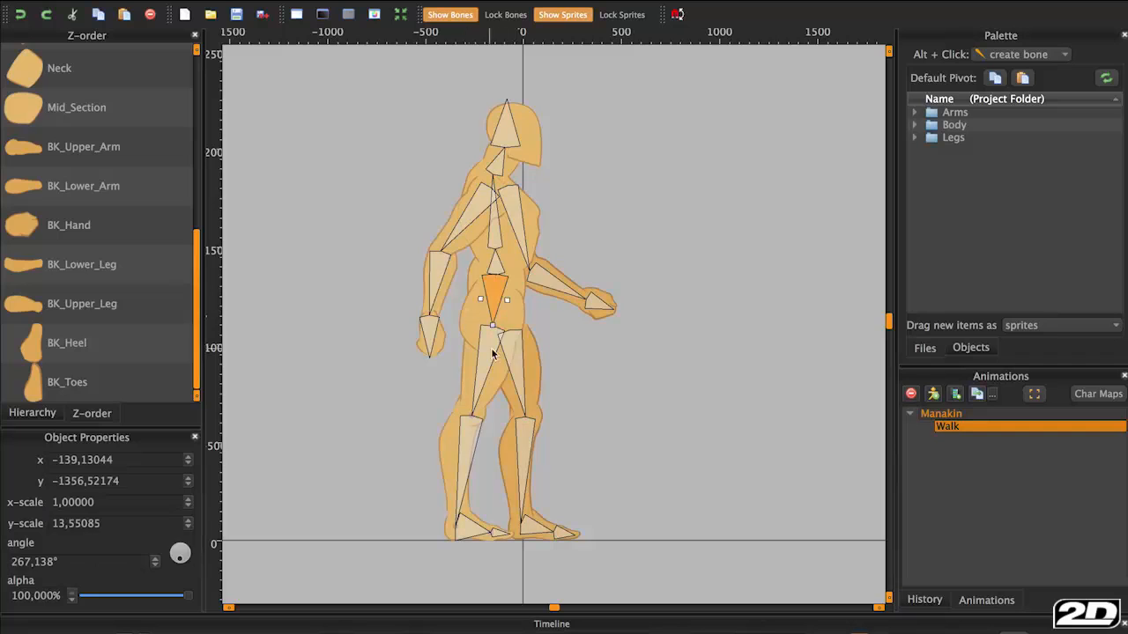
{"action": "left_click", "coordinate": [532, 525]}
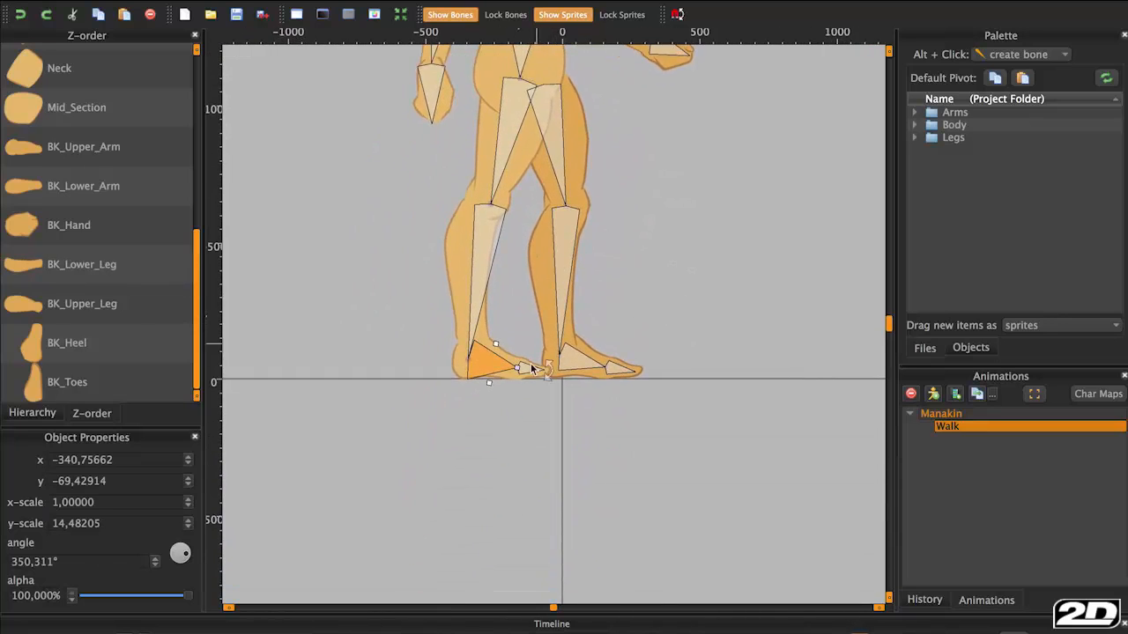
{"action": "scroll", "scroll_direction": "up", "scroll_amount": 3}
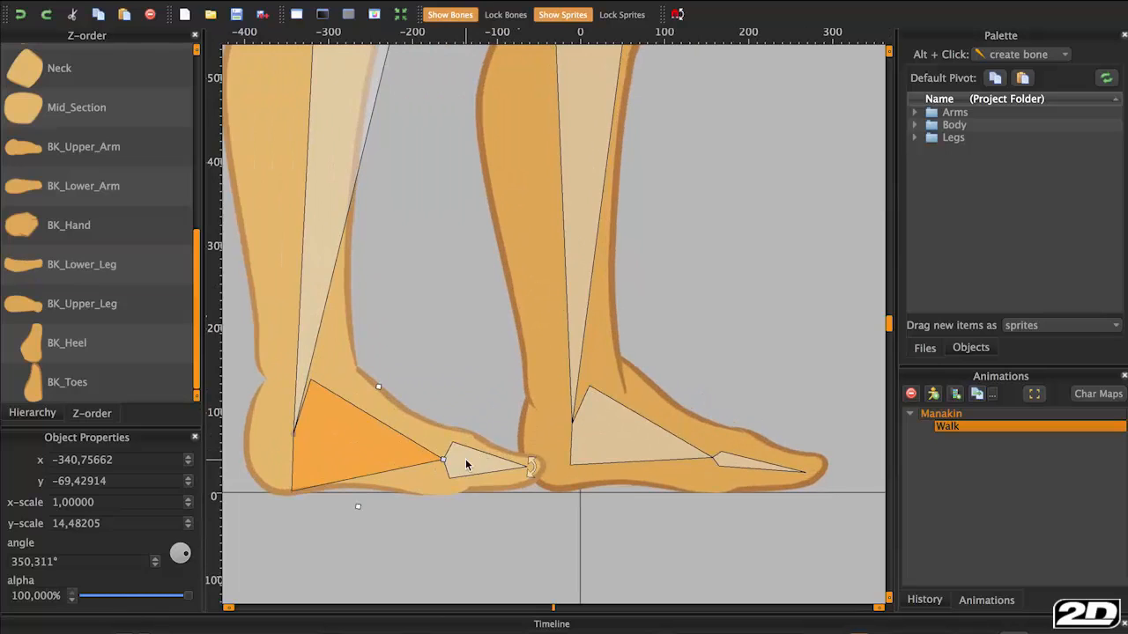
{"action": "left_click", "coordinate": [467, 462]}
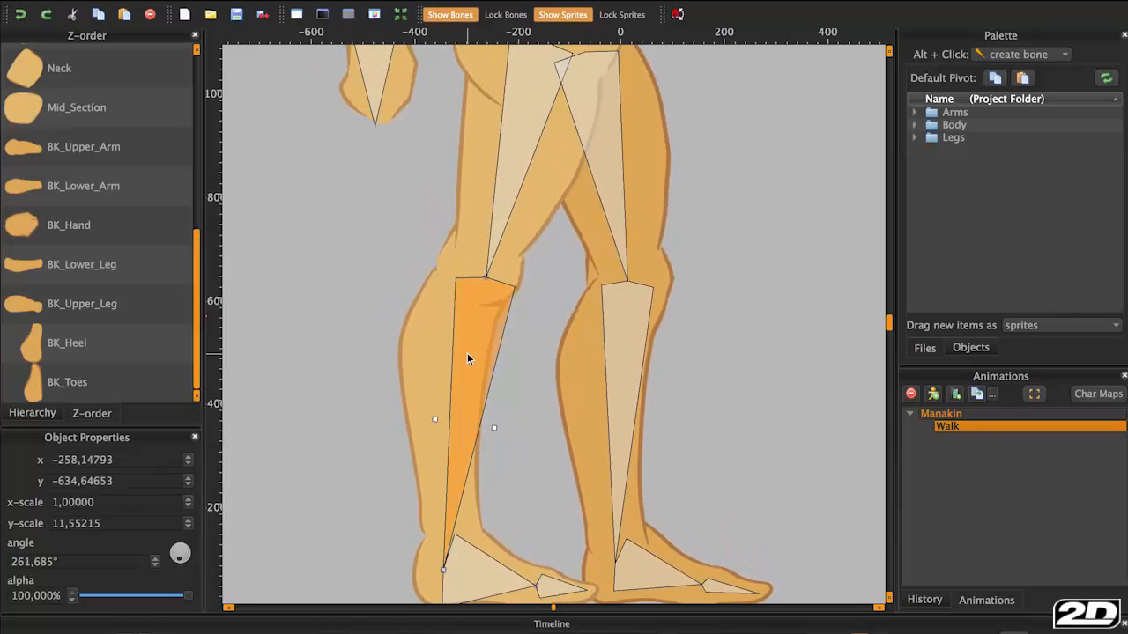
{"action": "mouse_move", "coordinate": [432, 353]}
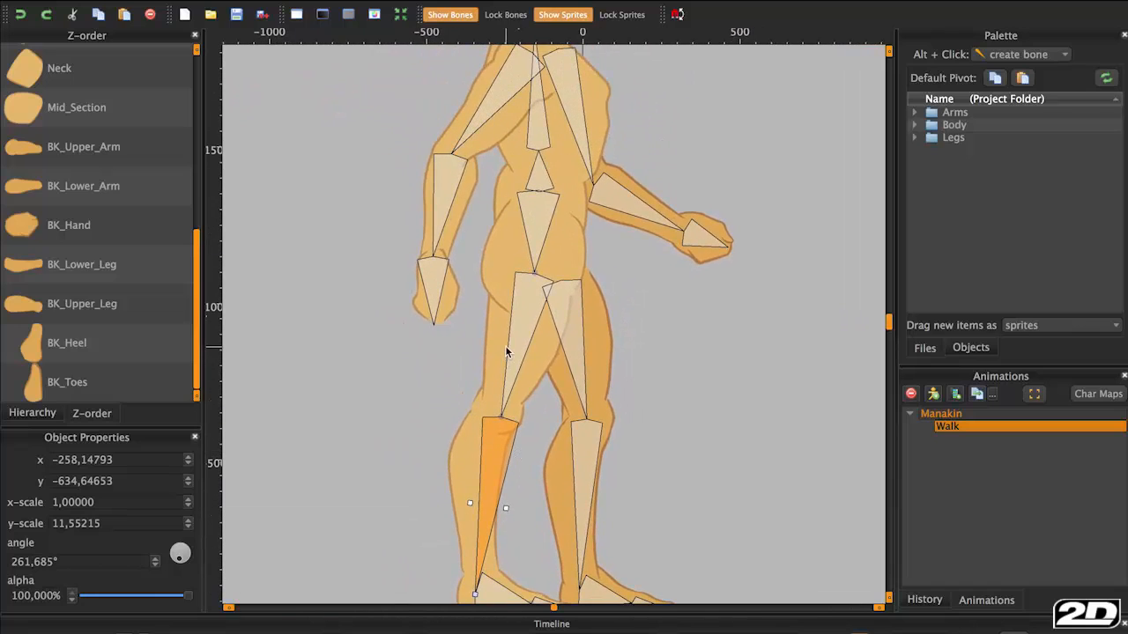
{"action": "mouse_move", "coordinate": [511, 353]}
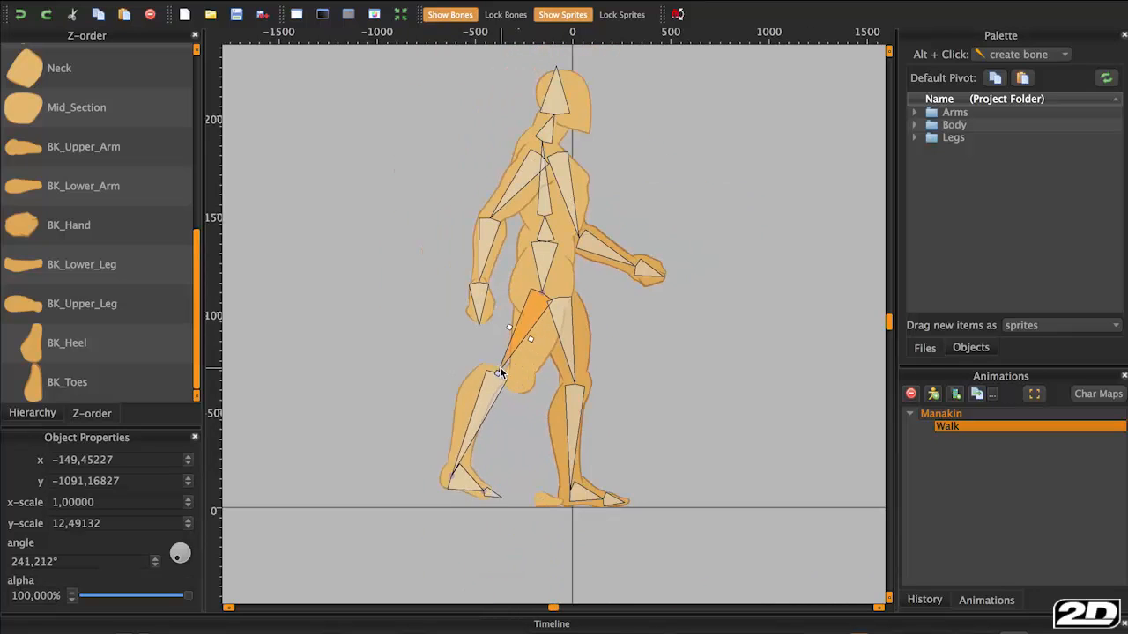
{"action": "left_click_drag", "start_coordinate": [503, 373], "coordinate": [476, 353]}
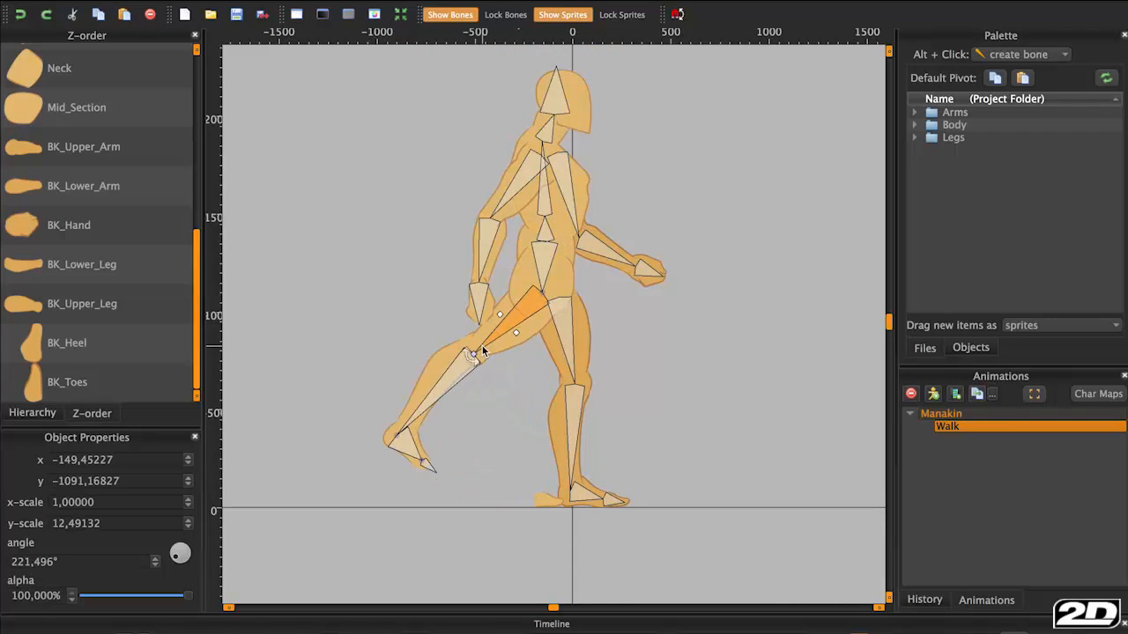
{"action": "left_click_drag", "start_coordinate": [479, 353], "coordinate": [466, 368]}
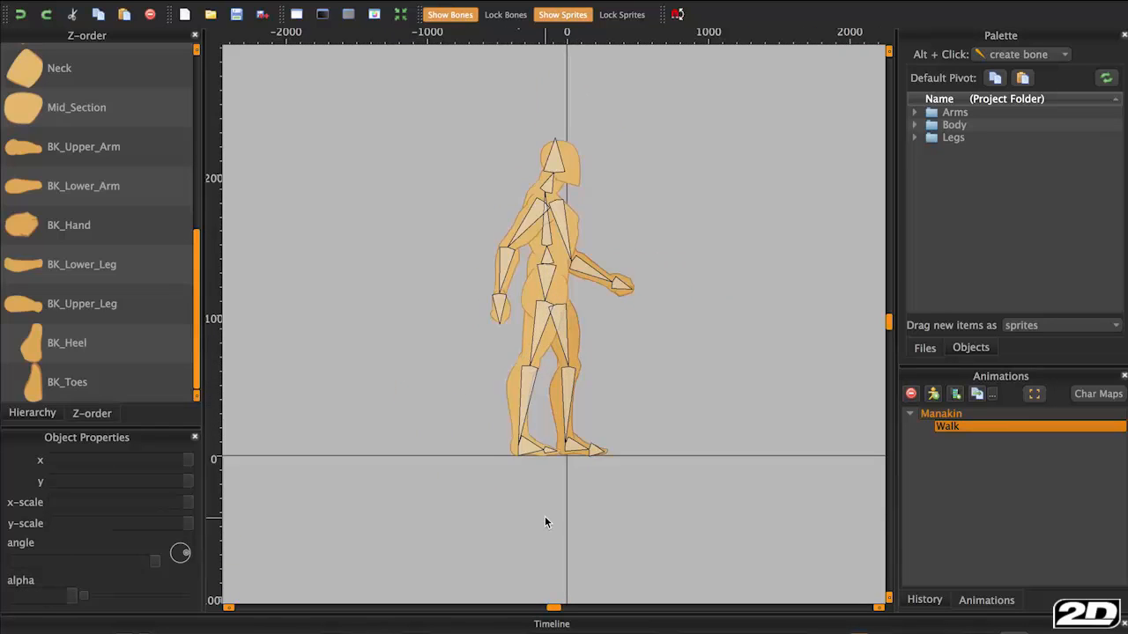
{"action": "scroll", "scroll_direction": "up", "scroll_amount": 3}
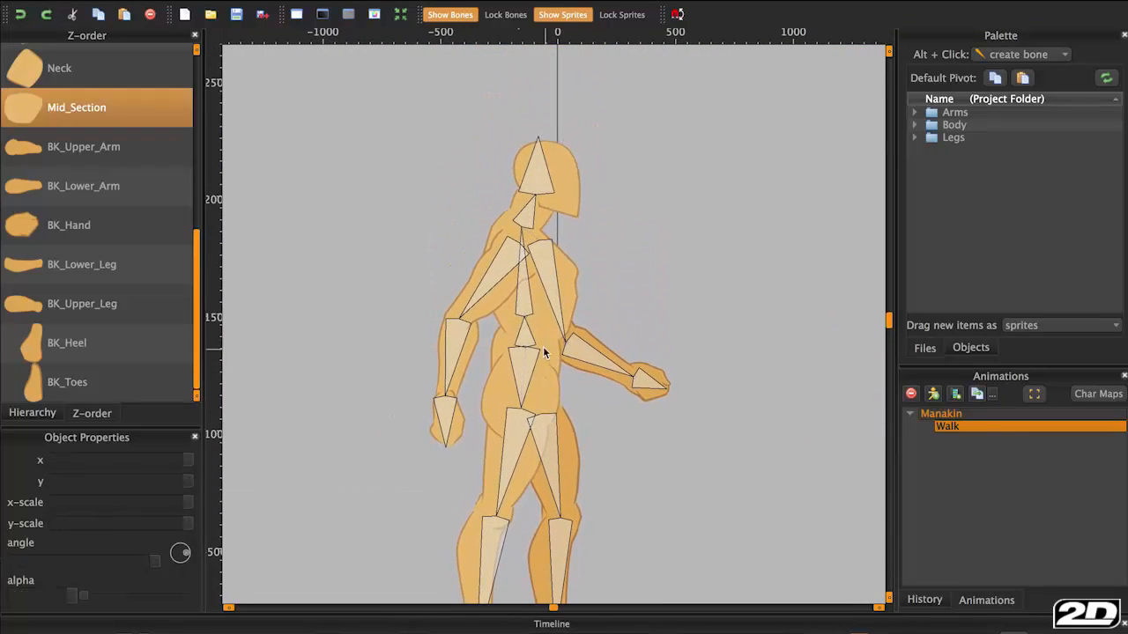
Swing the front upper arm and forearm bones outward away from the torso
{"action": "left_click", "coordinate": [528, 215]}
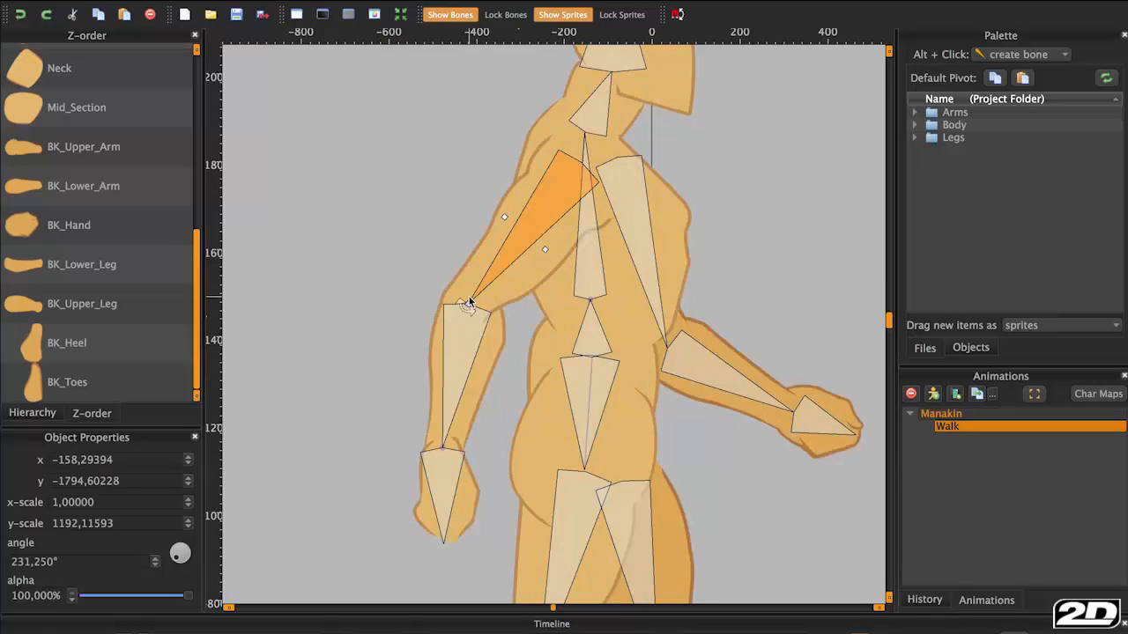
{"action": "left_click_drag", "start_coordinate": [472, 303], "coordinate": [473, 350]}
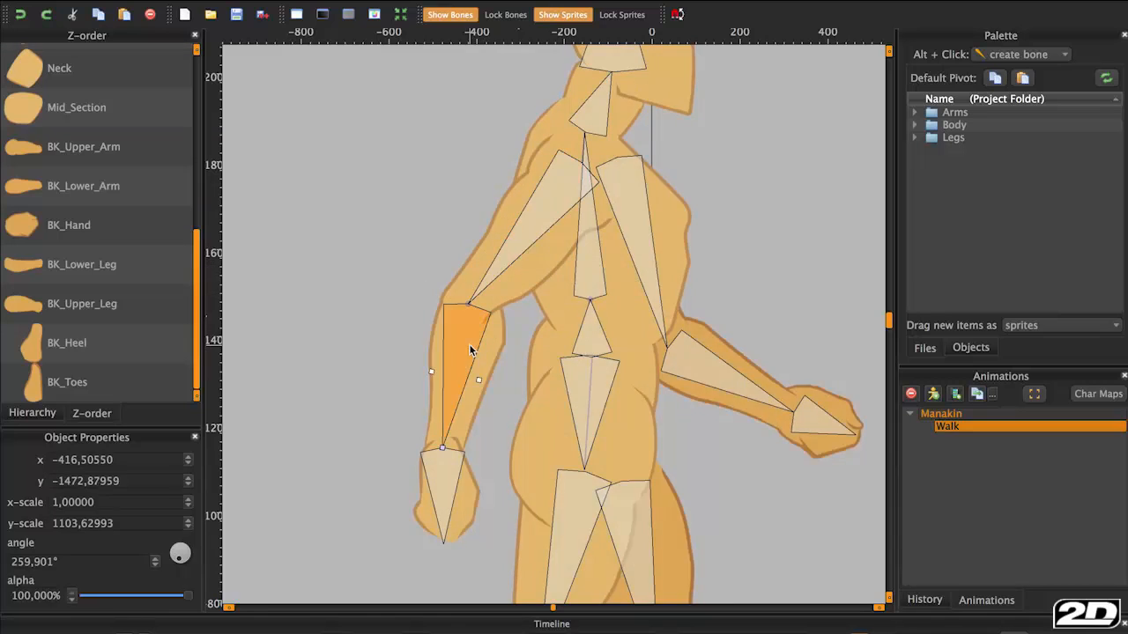
{"action": "left_click_drag", "start_coordinate": [473, 349], "coordinate": [518, 238]}
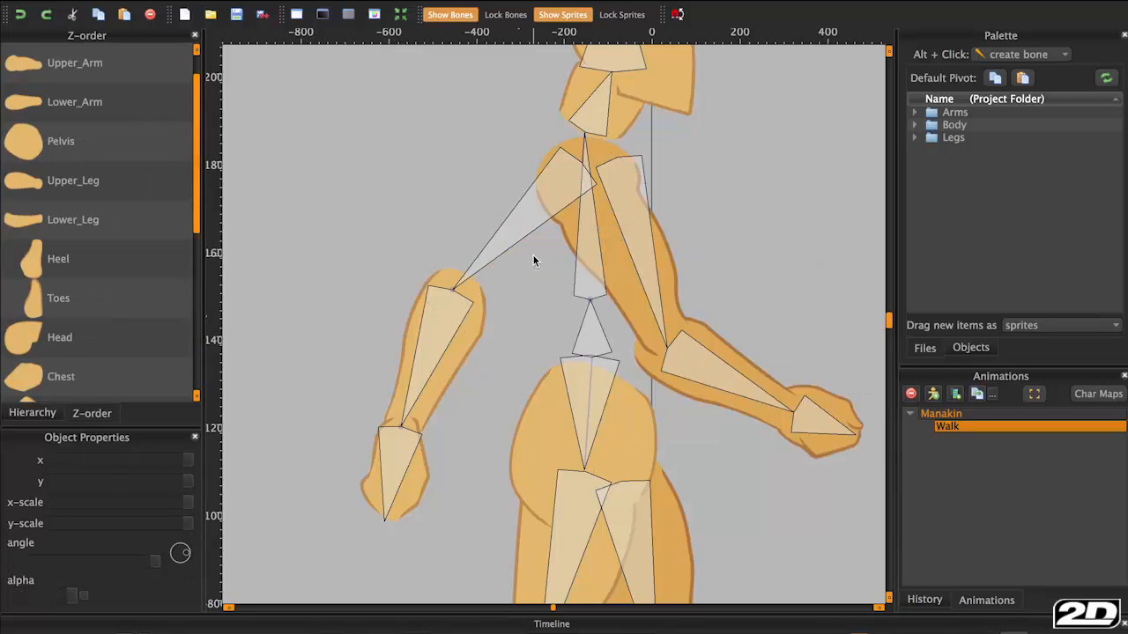
Angle the back upper-arm and forearm bones along their back-arm sprites
{"action": "left_click", "coordinate": [613, 197]}
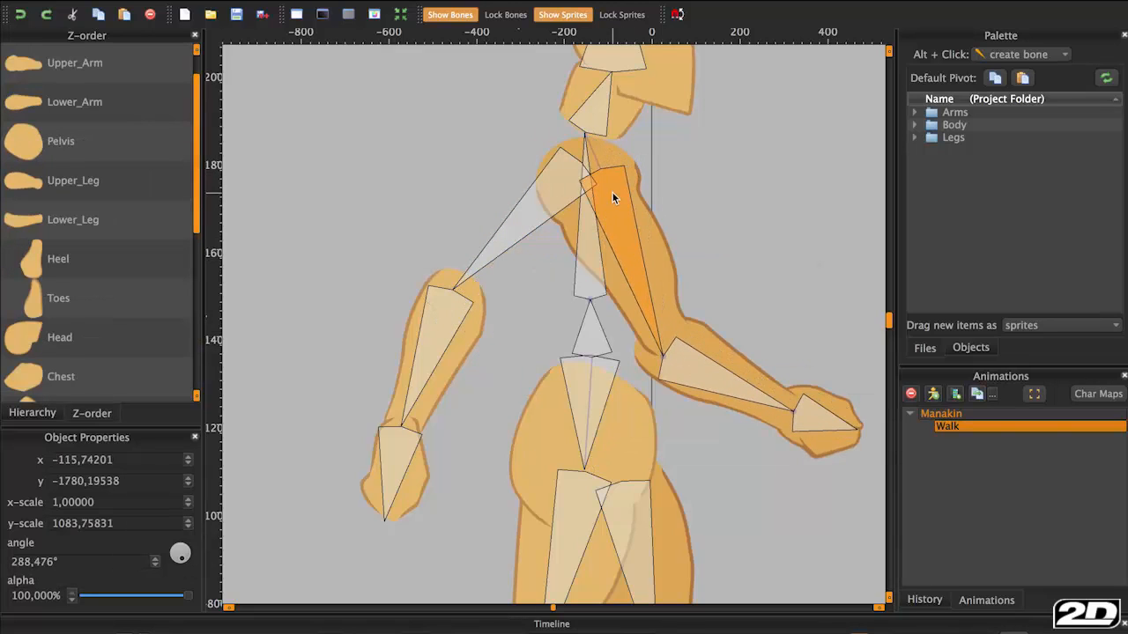
{"action": "left_click_drag", "start_coordinate": [617, 194], "coordinate": [673, 352]}
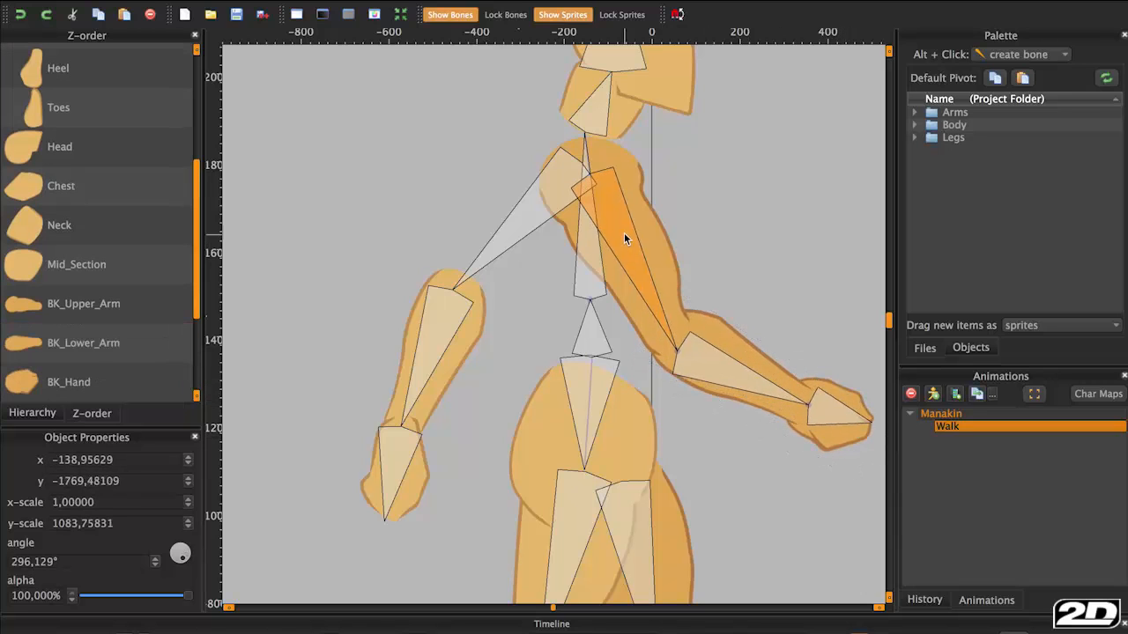
{"action": "left_click_drag", "start_coordinate": [625, 239], "coordinate": [652, 285]}
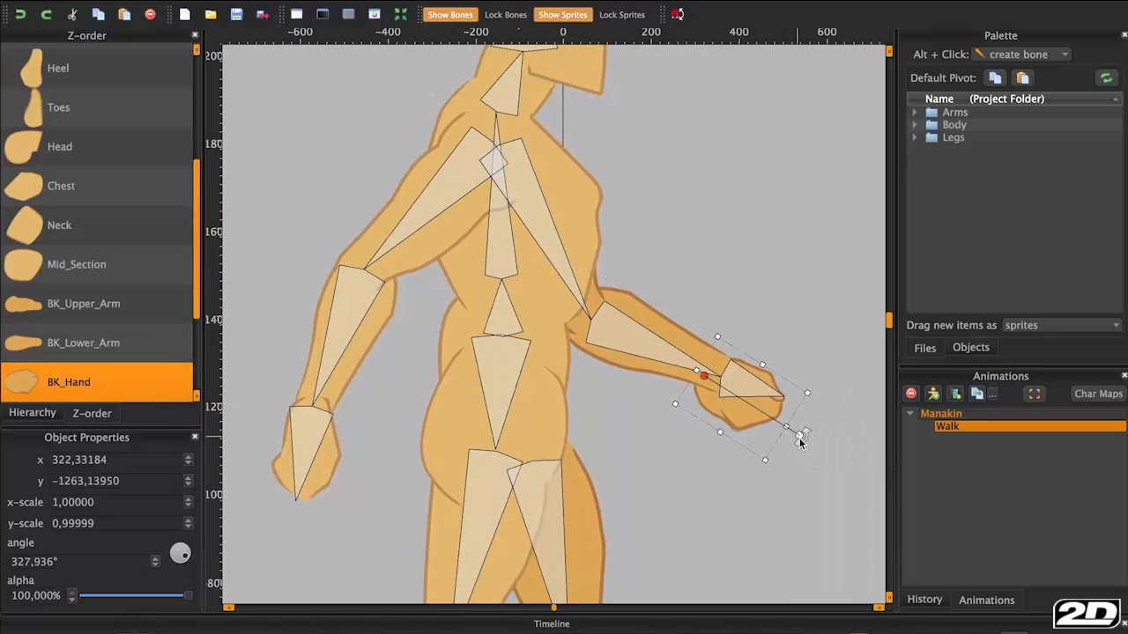
Rotate BK_Hand in line with the back forearm and bring up the show/hide/lock menu
{"action": "left_click_drag", "start_coordinate": [800, 437], "coordinate": [811, 416]}
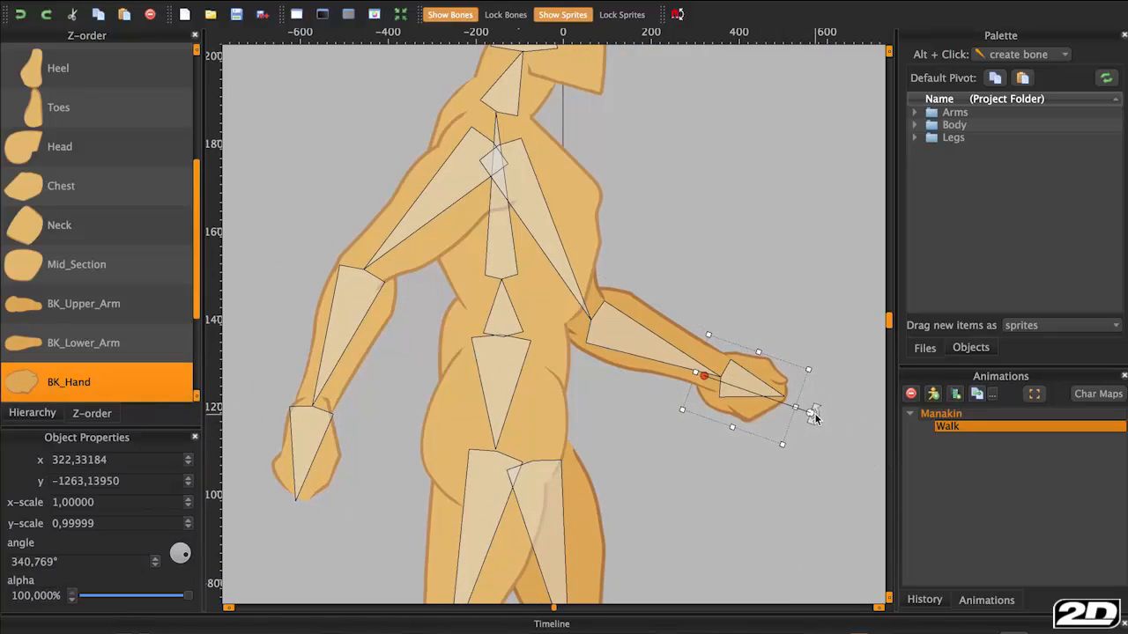
{"action": "left_click", "coordinate": [60, 185]}
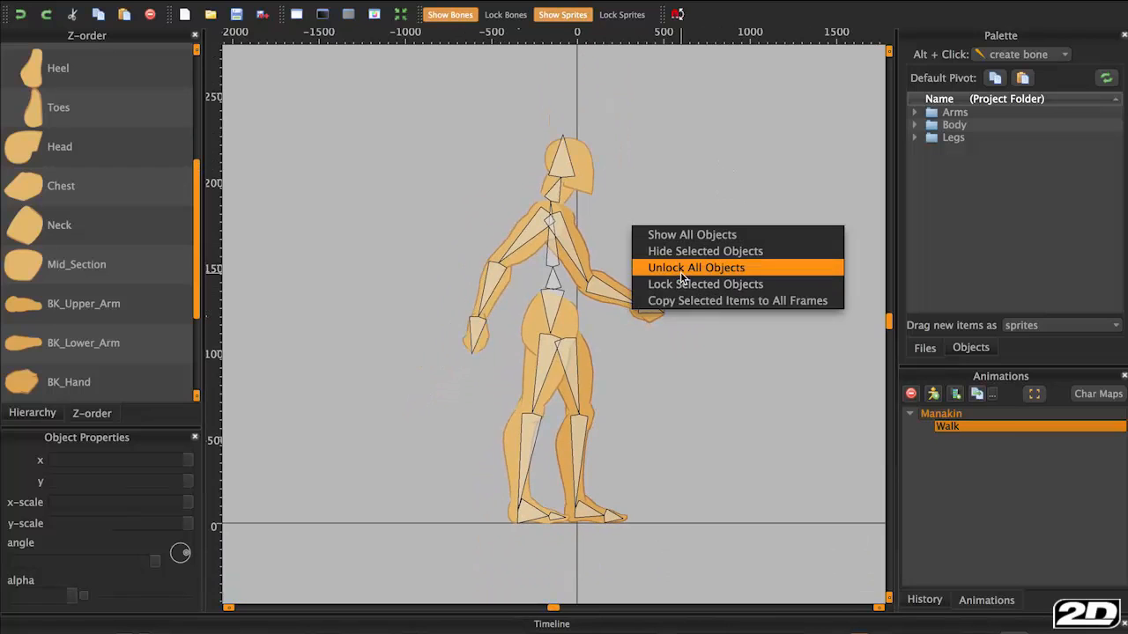
{"action": "mouse_move", "coordinate": [643, 257]}
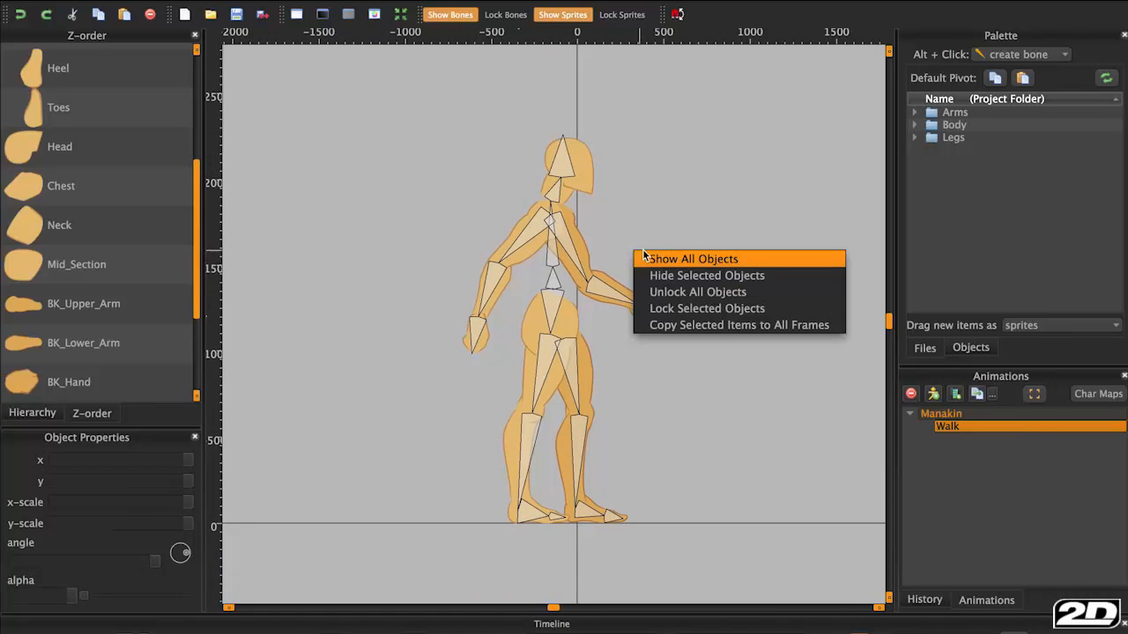
Show all hidden objects so both arms reappear with the full skeleton
{"action": "left_click", "coordinate": [695, 258]}
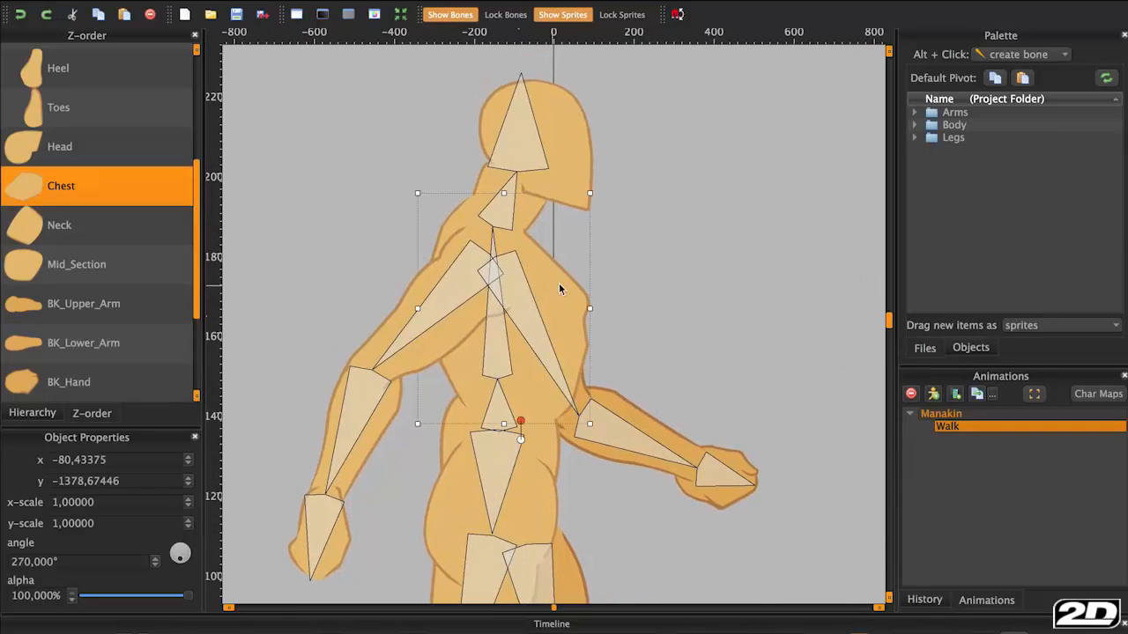
{"action": "left_click", "coordinate": [915, 124]}
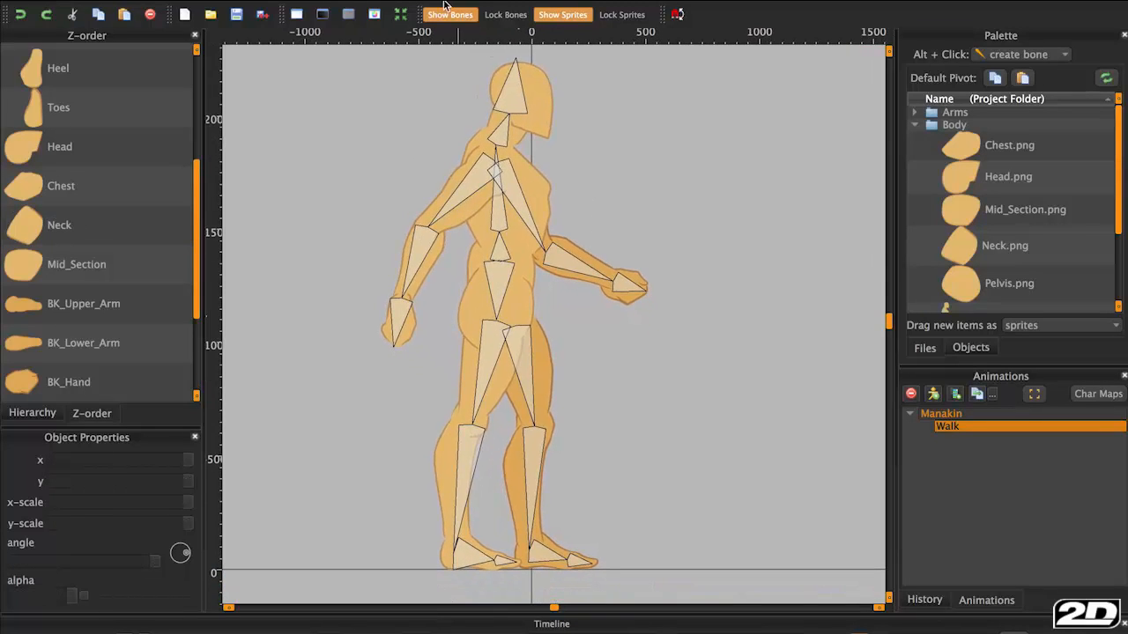
Toggle Show Bones off so the mannequin shows as plain body-part sprites
{"action": "left_click", "coordinate": [451, 14]}
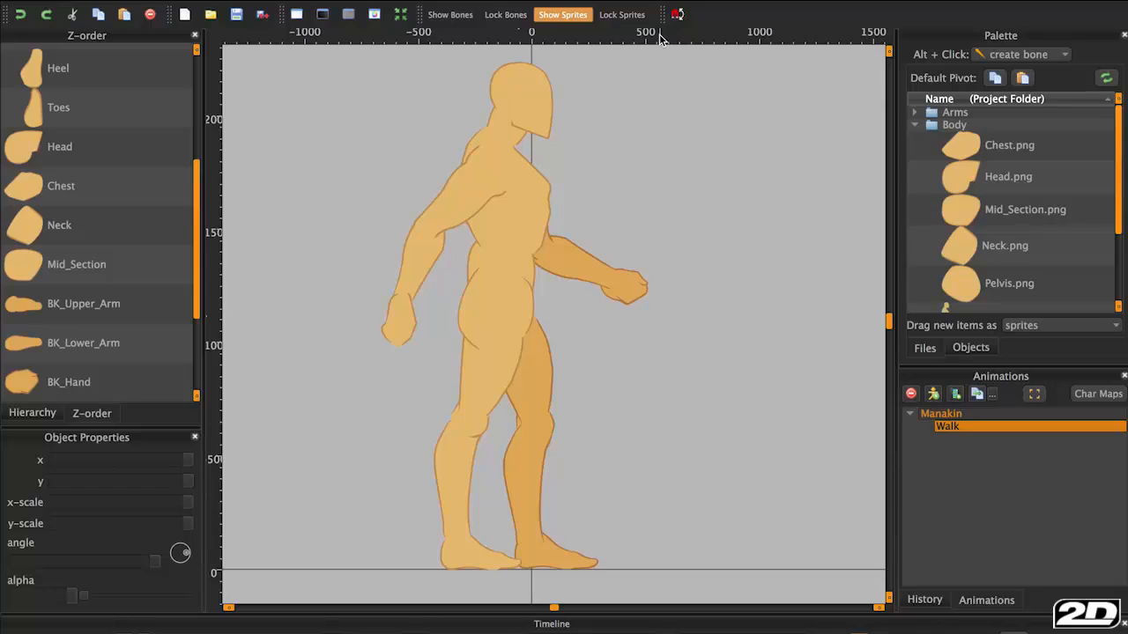